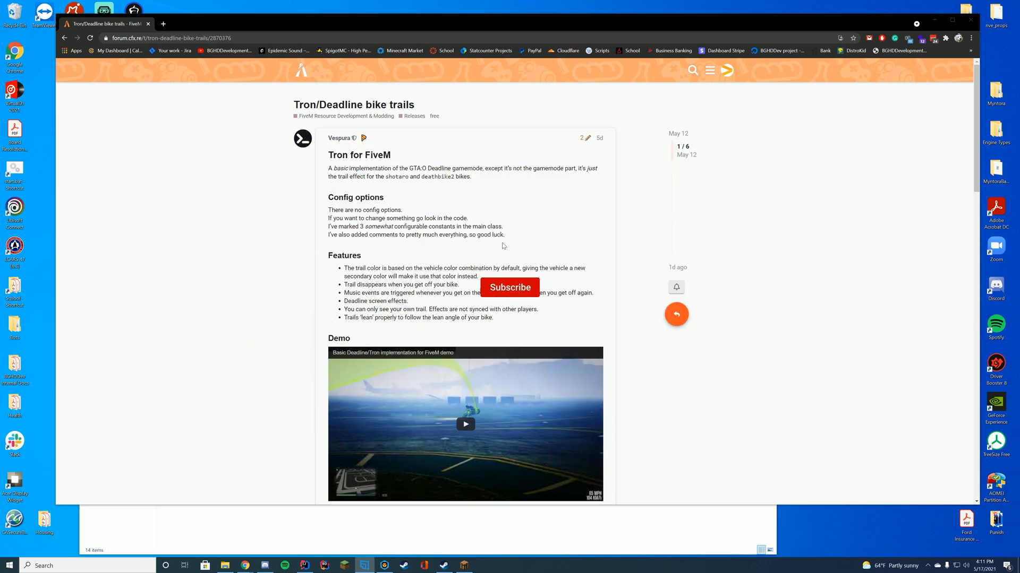
Scroll through the Tron repository page and review the names of the supported bikes
left_click(510, 287)
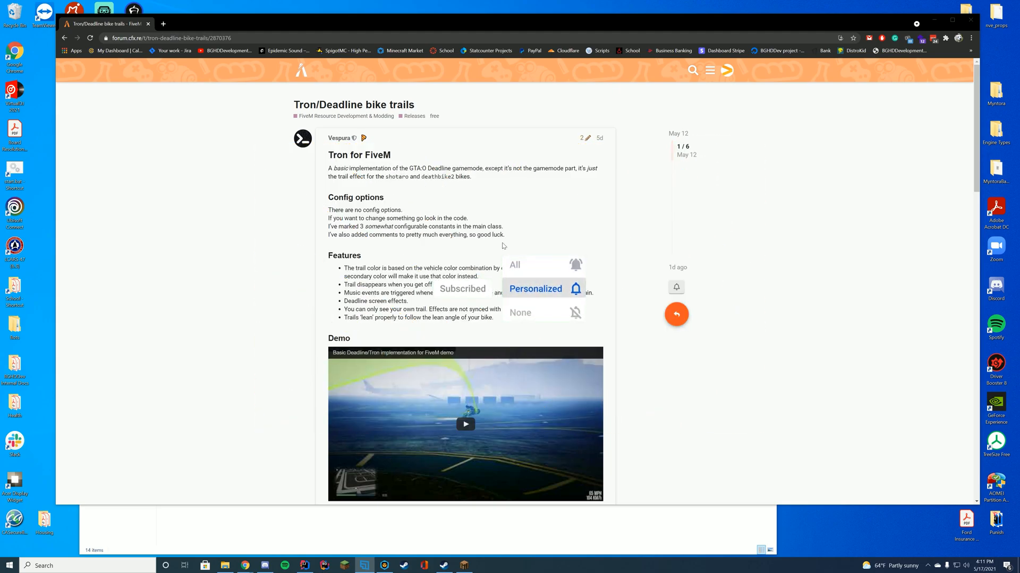
scroll("down", 3)
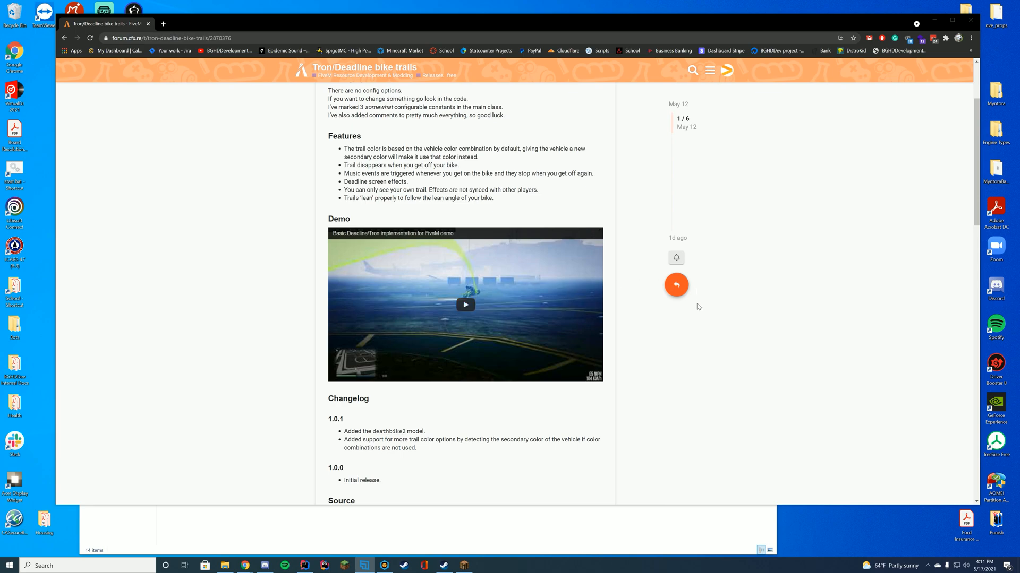
mouse_move(696, 299)
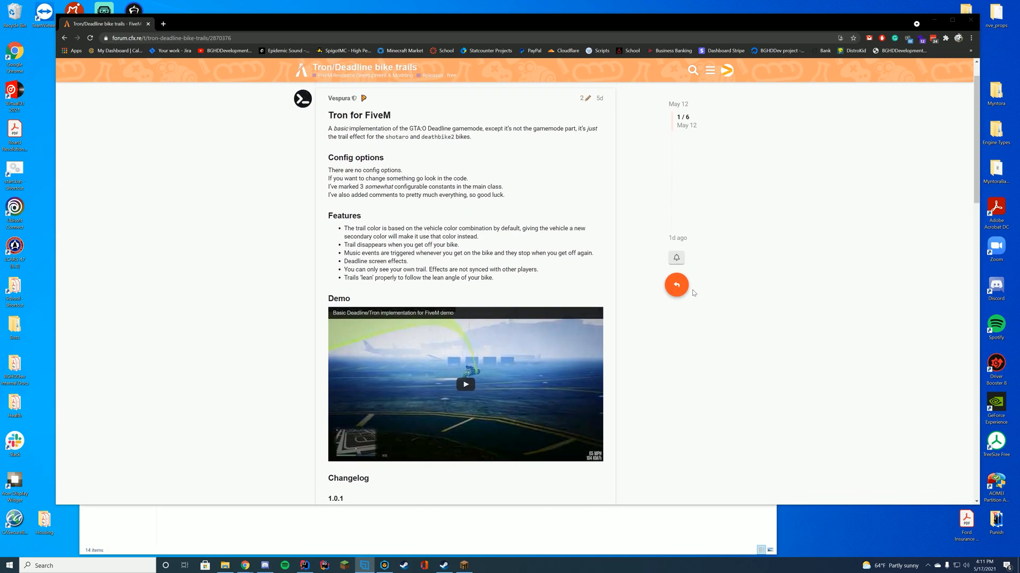
mouse_move(676, 284)
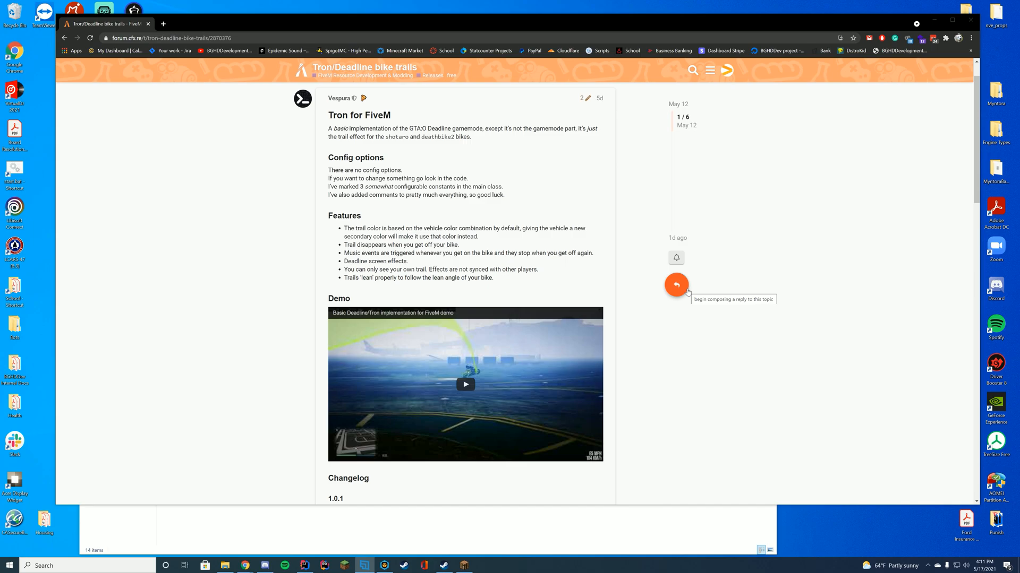
mouse_move(510, 180)
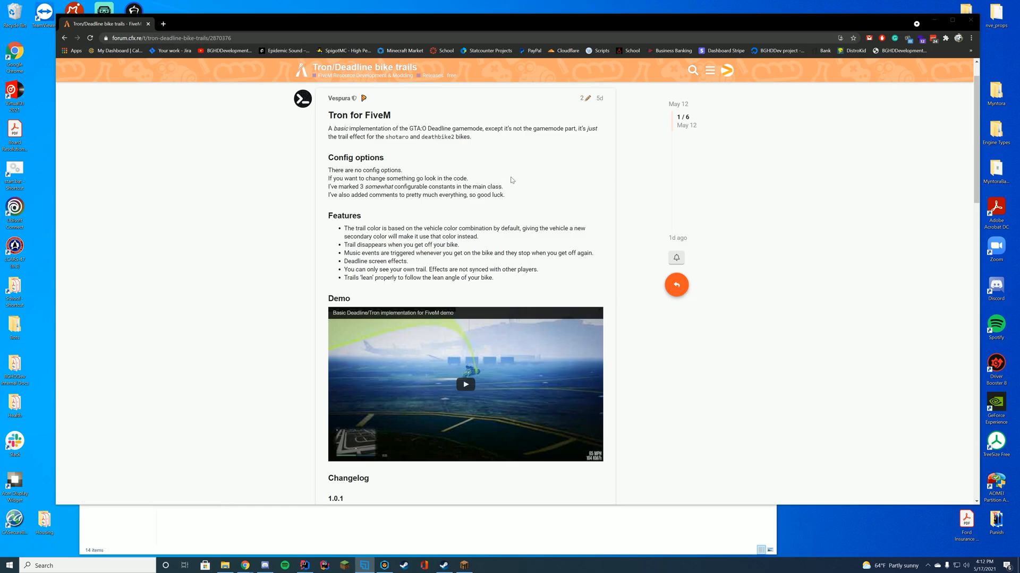
mouse_move(389, 144)
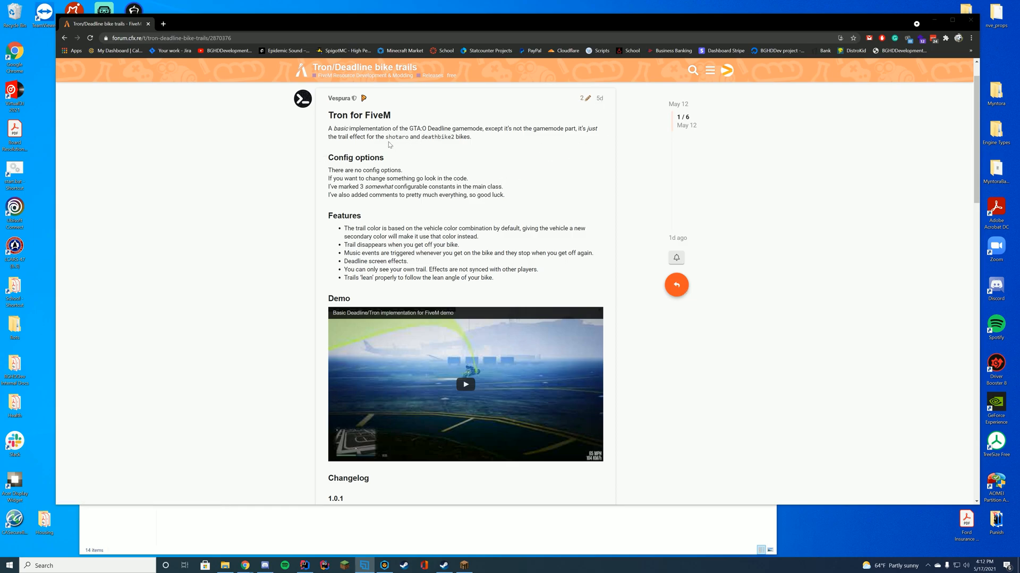
left_click_drag(386, 137, 455, 137)
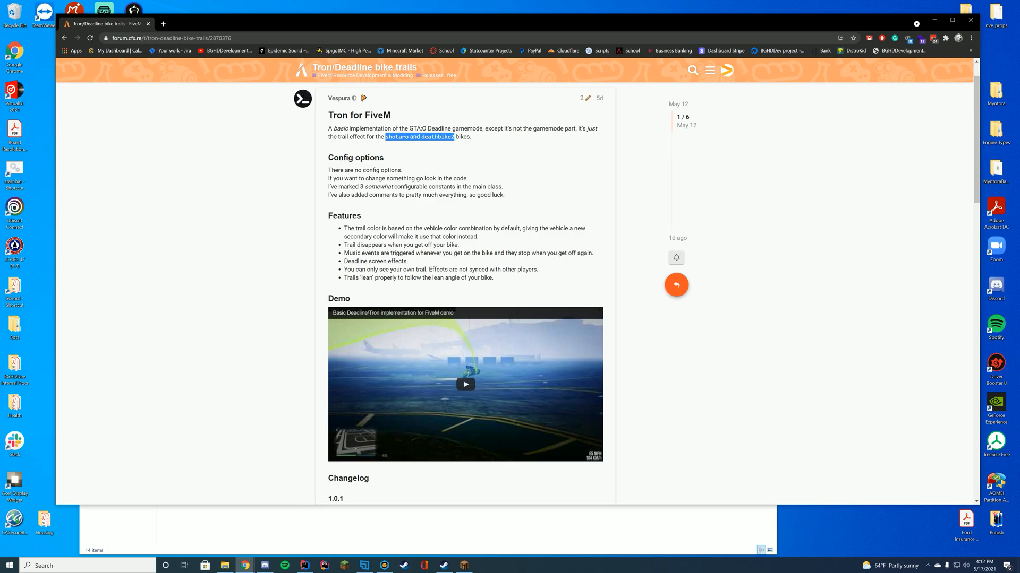
left_click(526, 181)
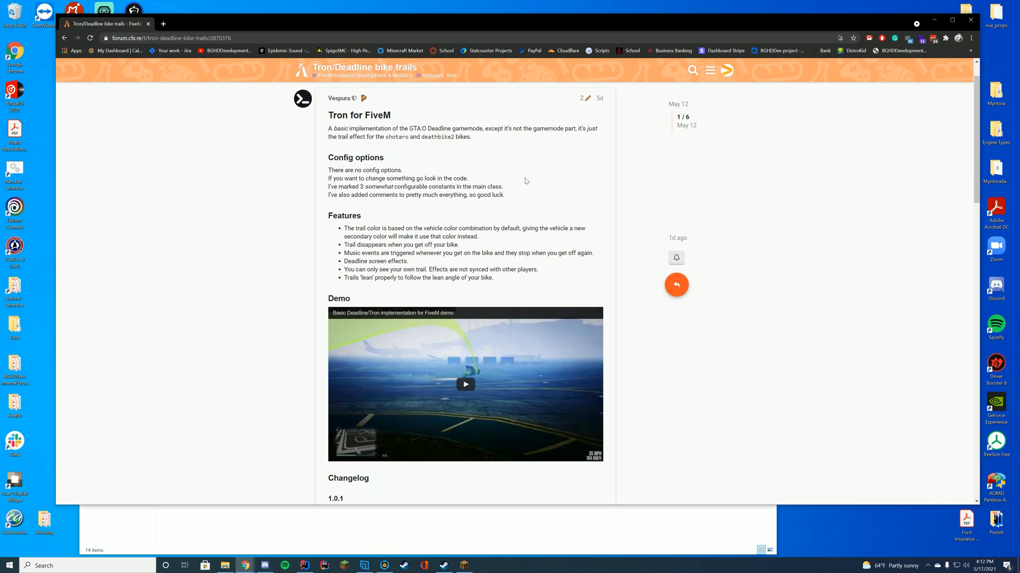
scroll("down", 3)
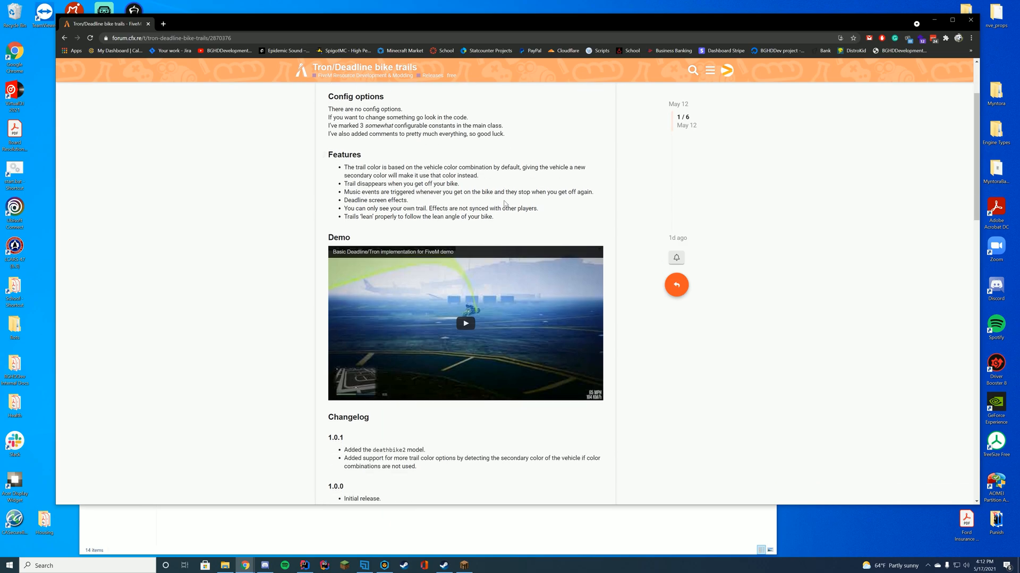
scroll("down", 3)
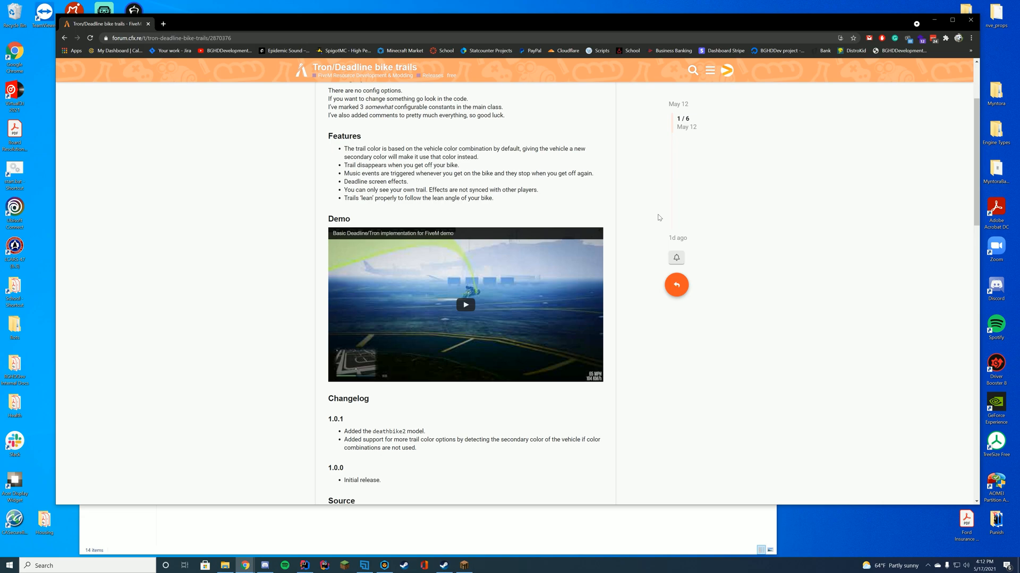
scroll("down", 3)
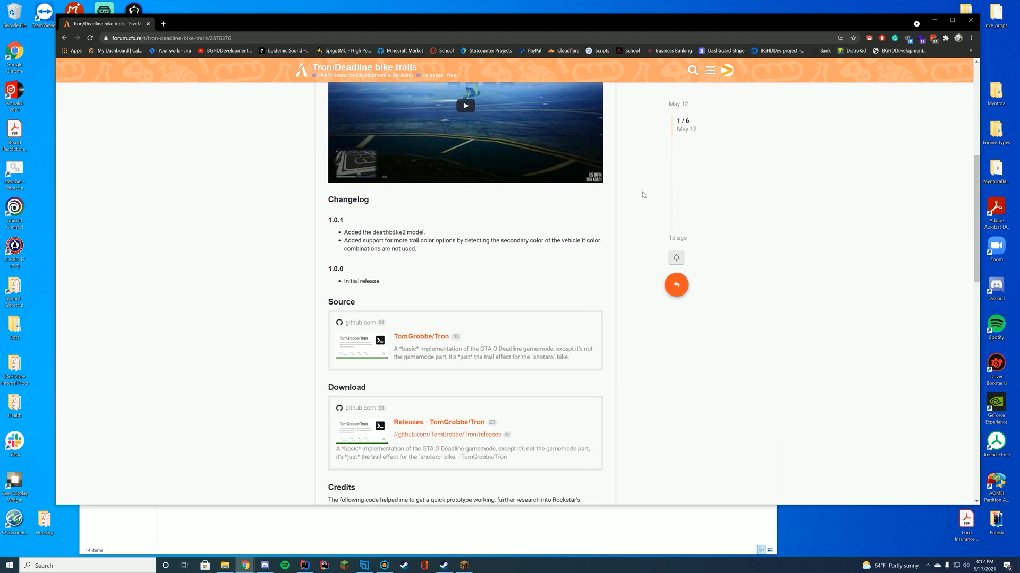
scroll("down", 3)
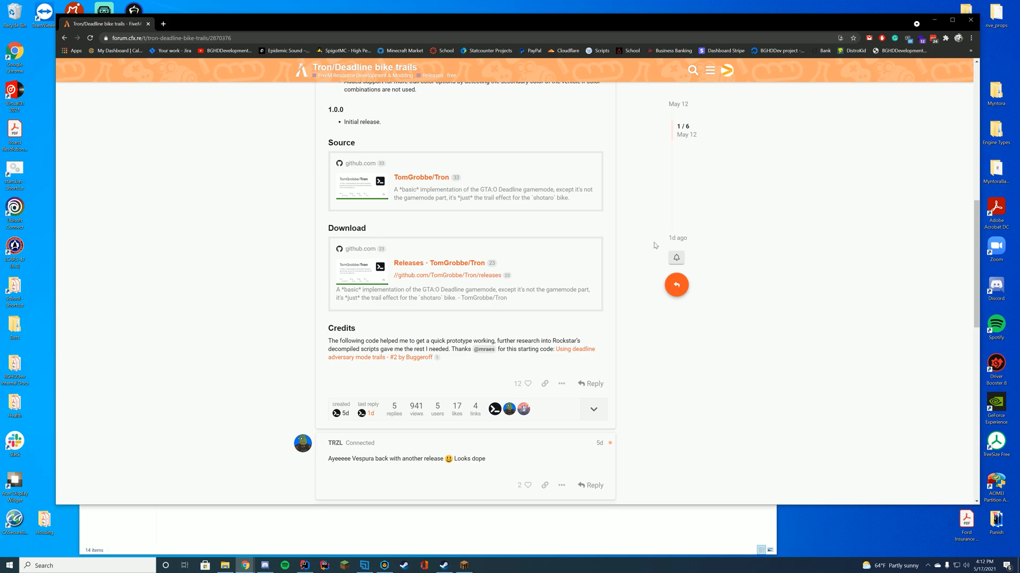
mouse_move(434, 265)
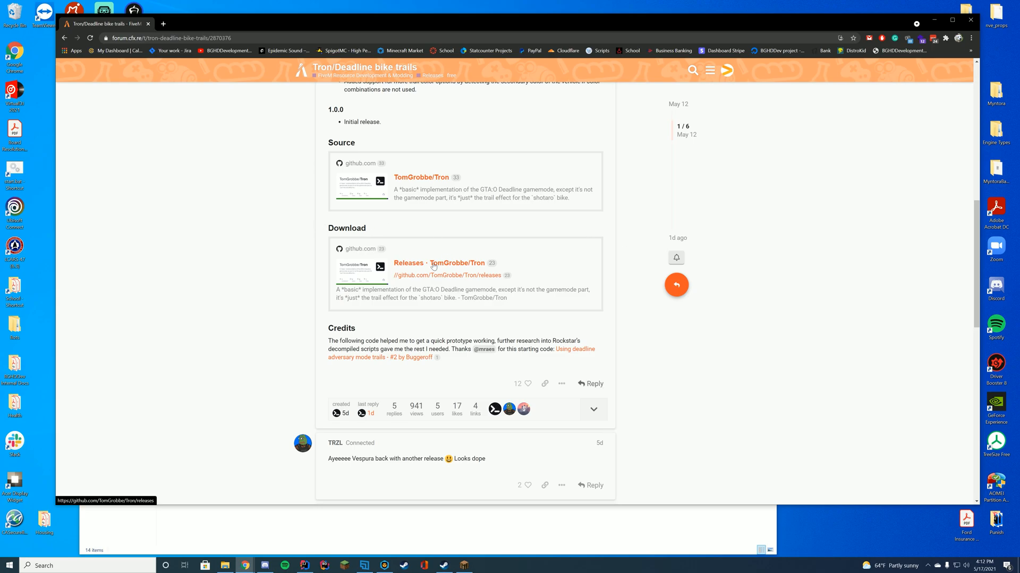
Download Tron-1.0.1.zip from the Releases page and choose Keep on the flagged download
left_click(457, 263)
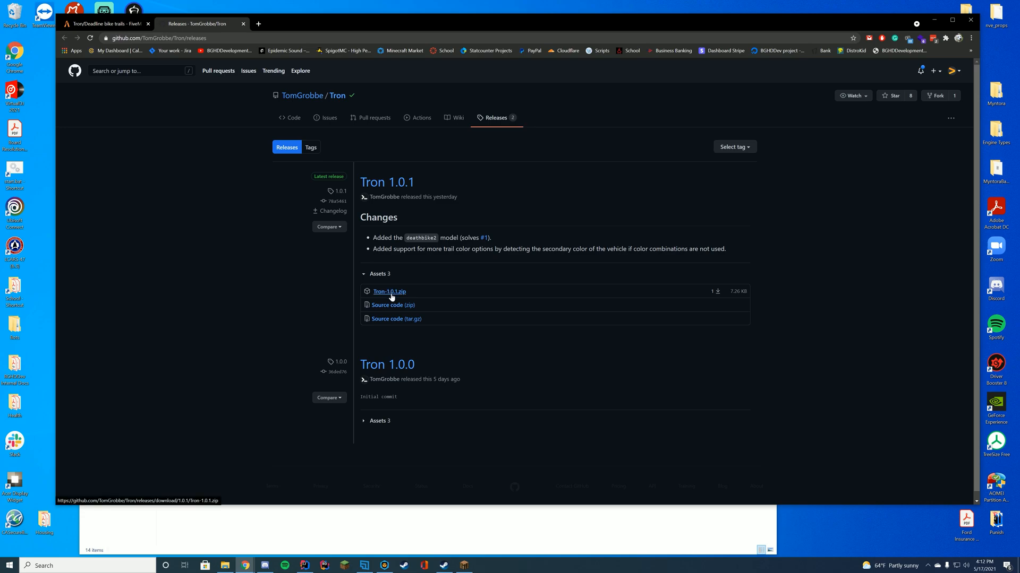
left_click(389, 292)
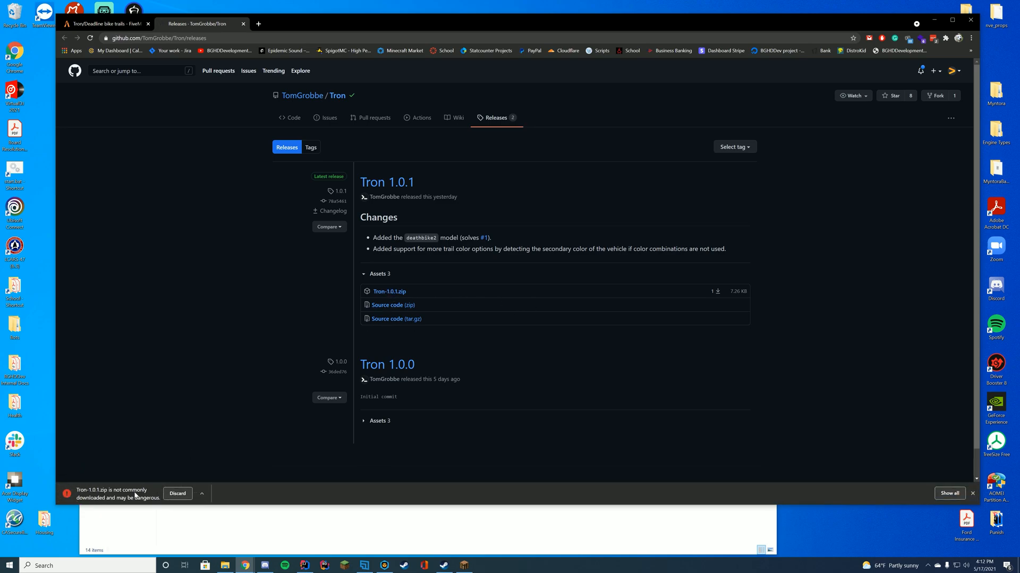
left_click(202, 494)
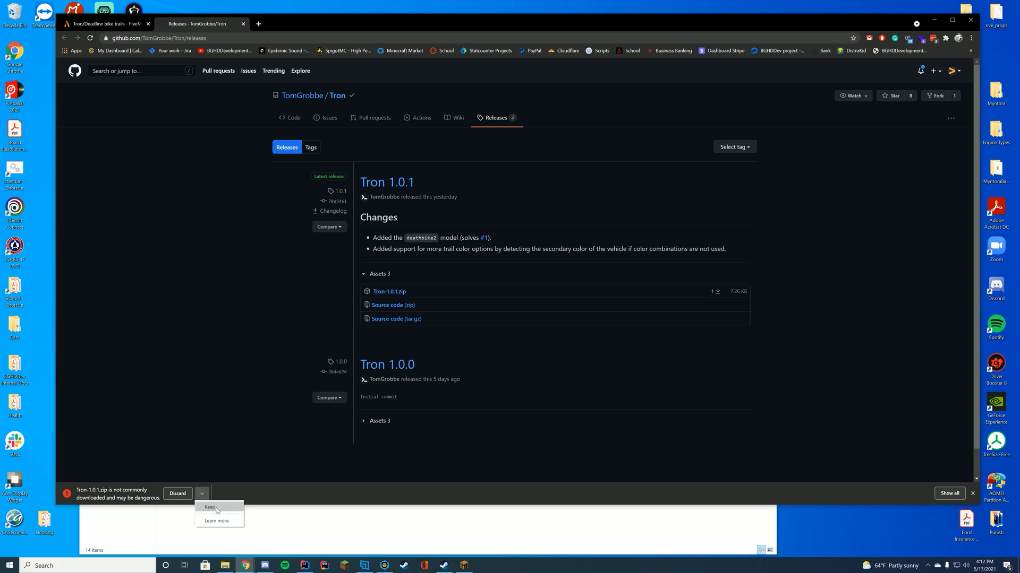
left_click(210, 508)
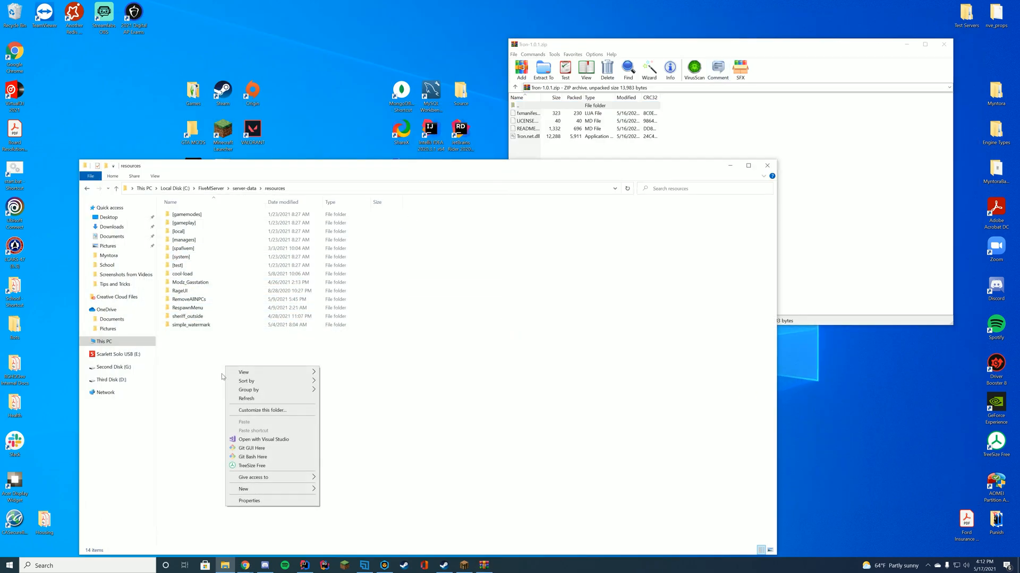
Create and open a new tron folder in resources, then move to server-data
left_click(244, 489)
type("tron")
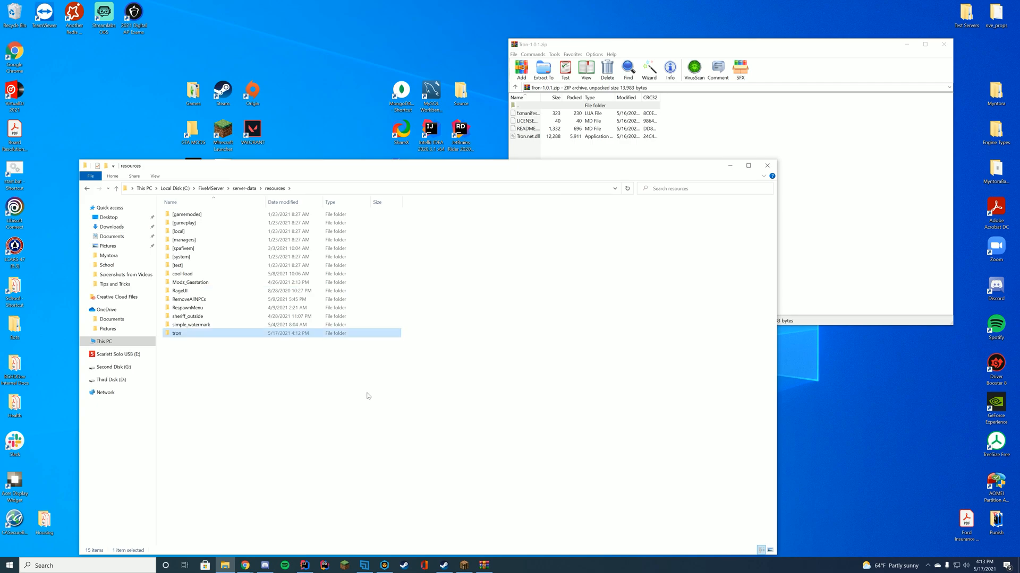
double_click(176, 333)
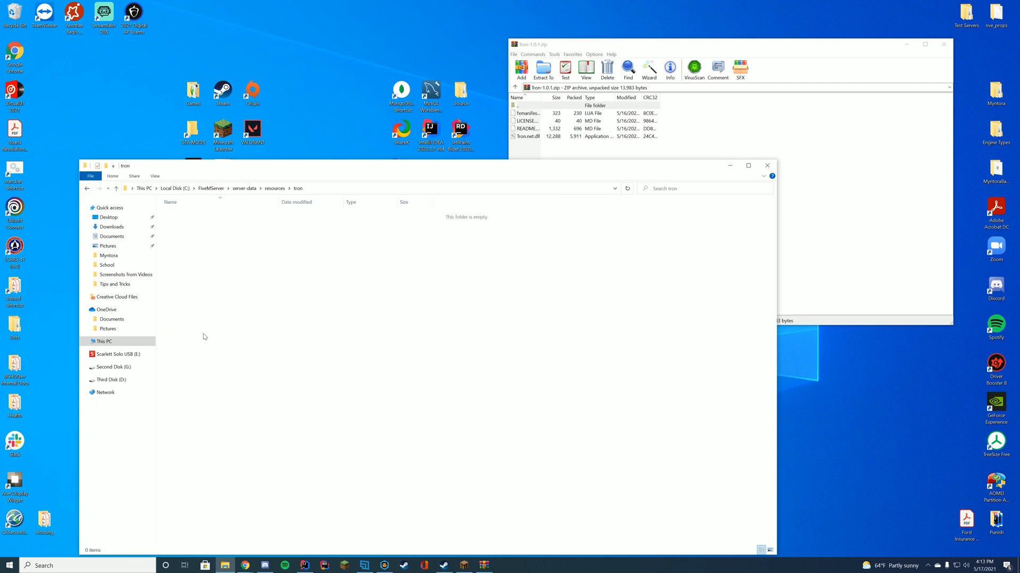
left_click(527, 113)
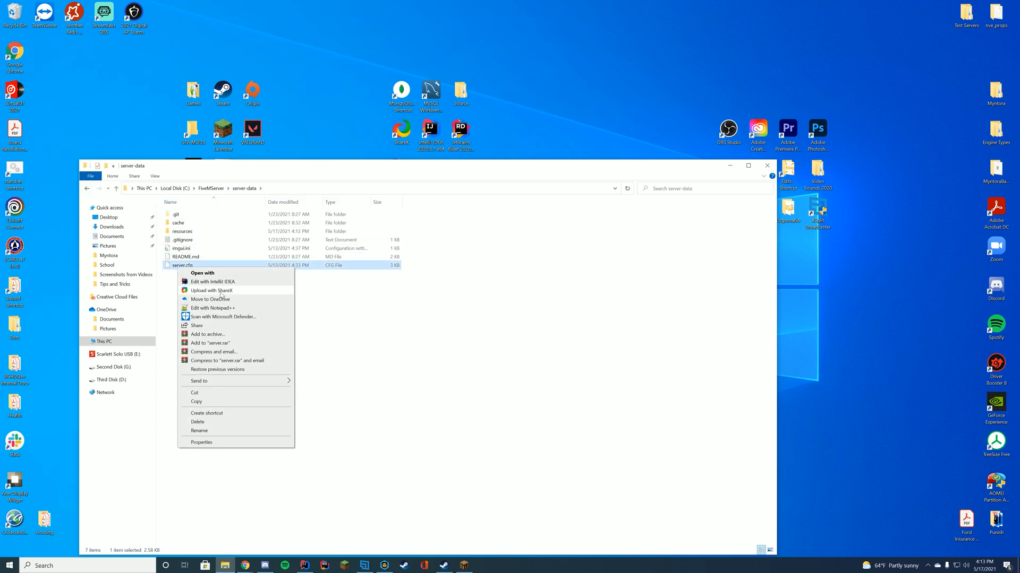
Open server.cfg in Notepad++ and add an 'ensure tron' line after Modz_Gasstation
left_click(211, 307)
type("ensure Modz_Gasstation")
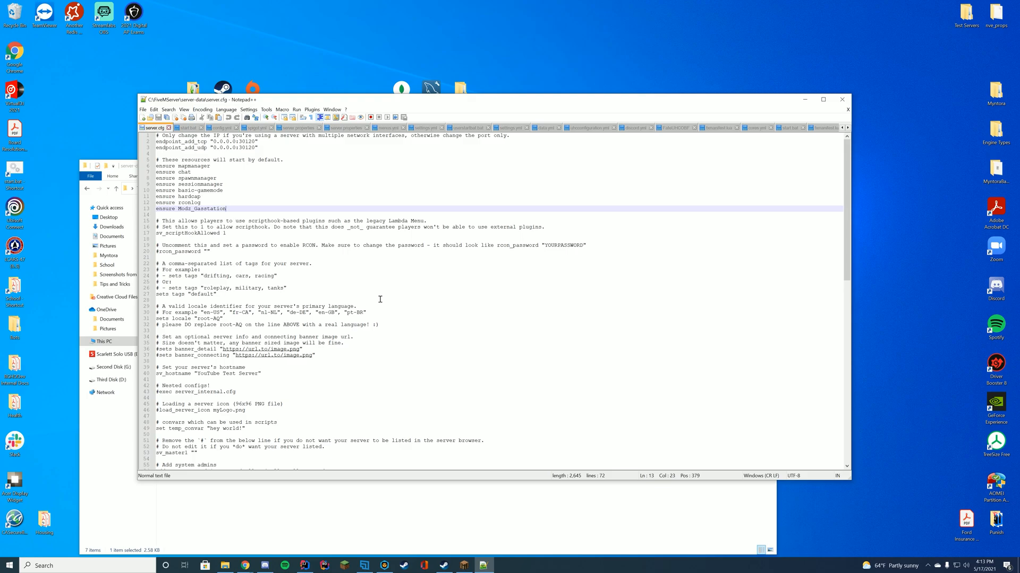
key("enter")
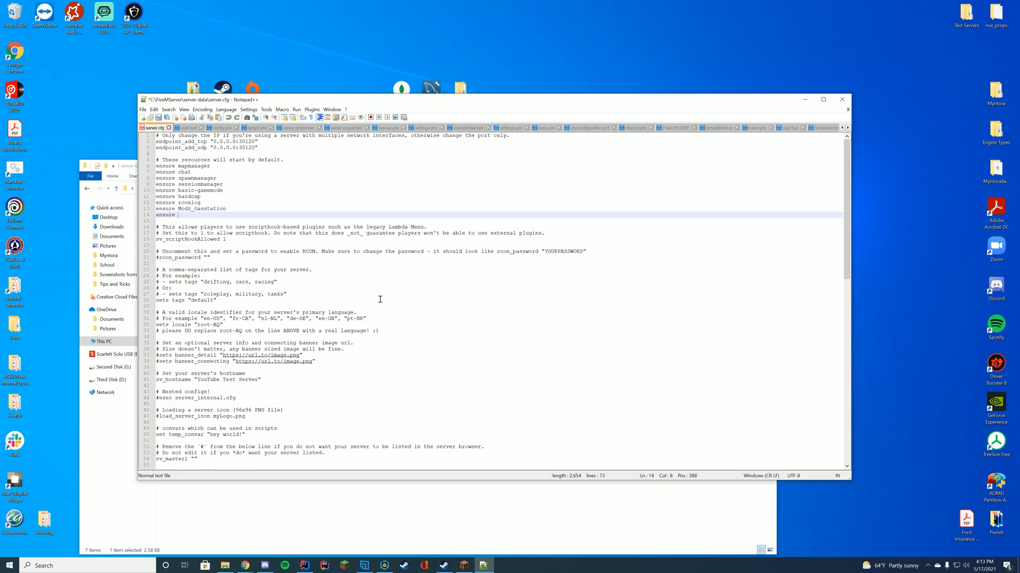
type("tron")
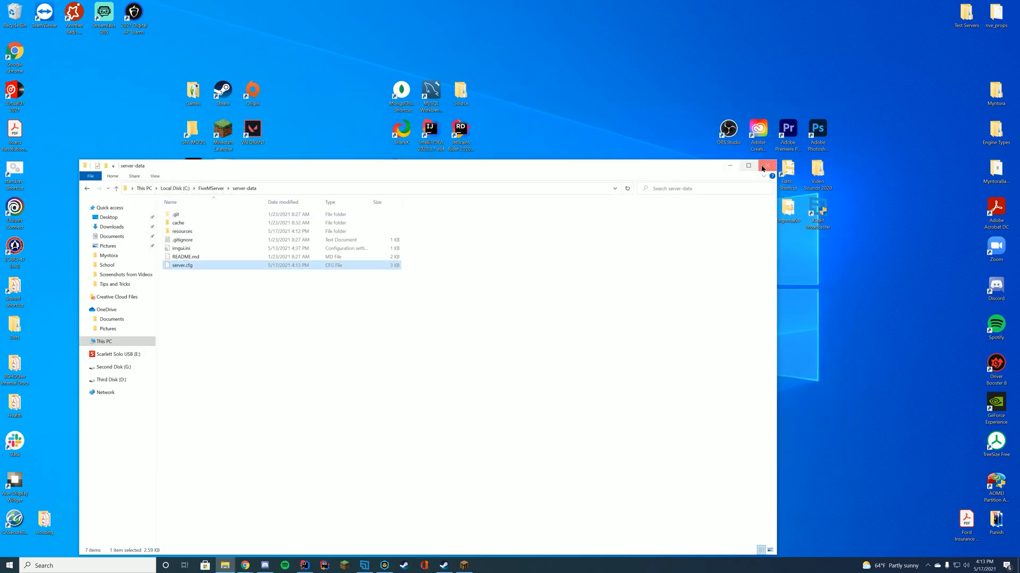
Close the server-data Explorer window so the FXServer console can run
left_click(766, 166)
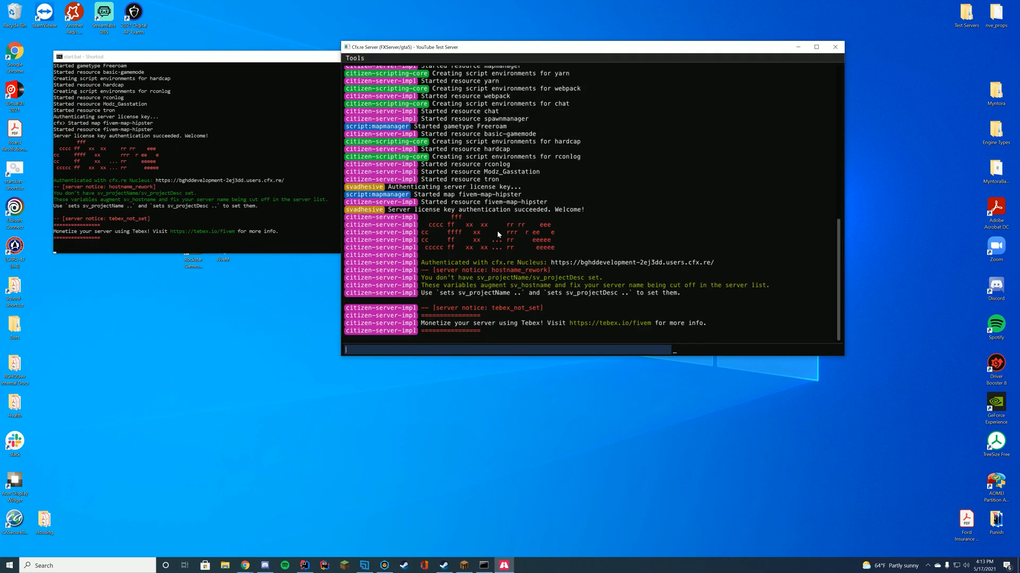
mouse_move(500, 185)
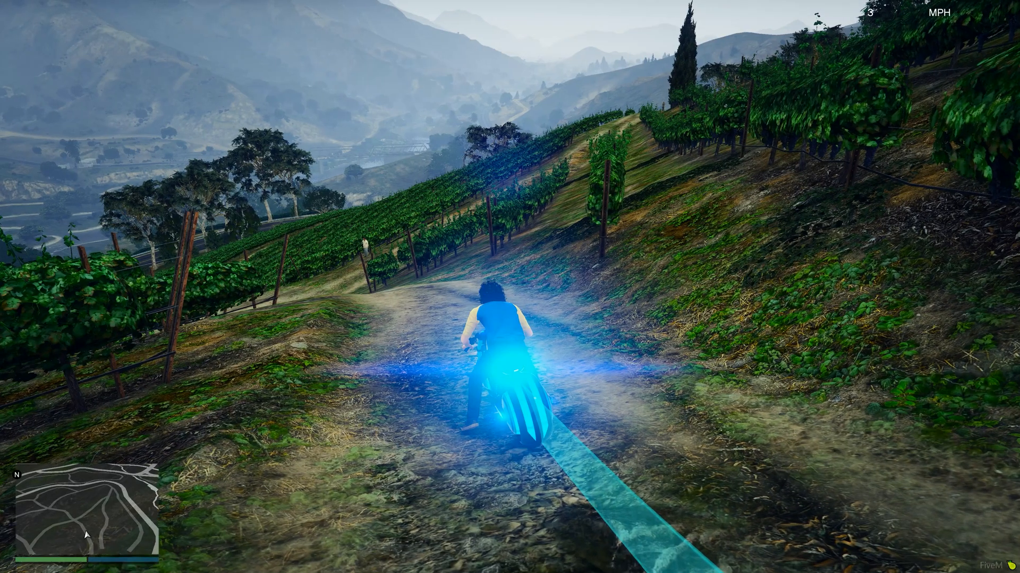
Accelerate the shotaro bike with W to draw its cyan Tron light trail
key("w")
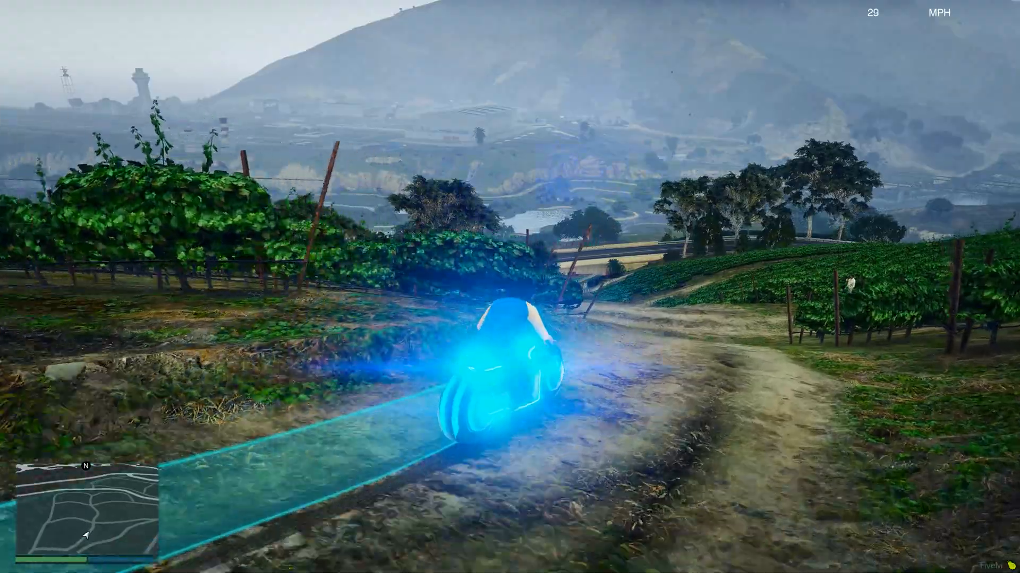